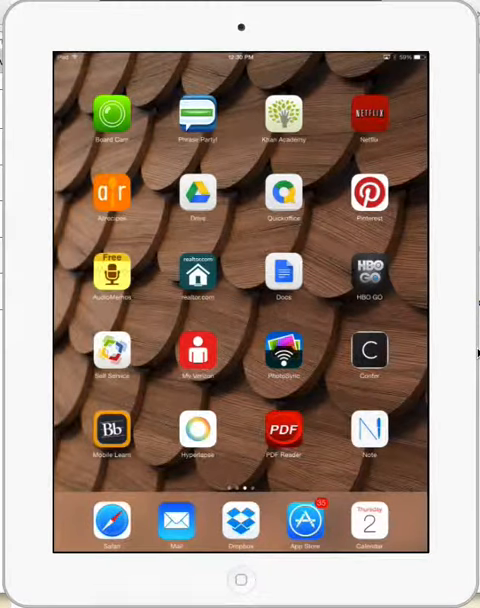
mouse_move(464, 386)
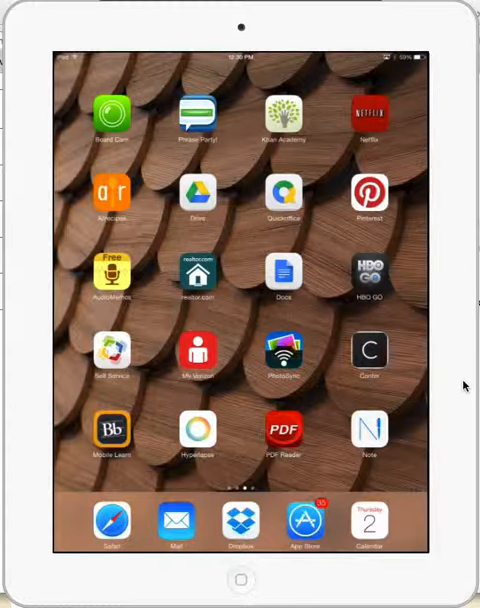
- Launch MetaMoJi Note from the home screen and create a new lined note
scroll(left, 3)
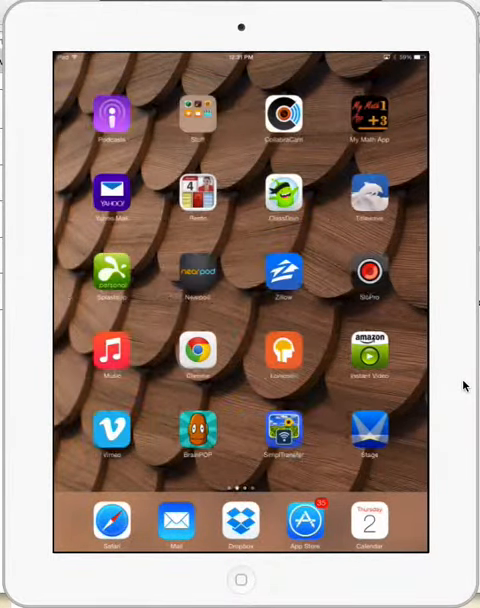
scroll(left, 3)
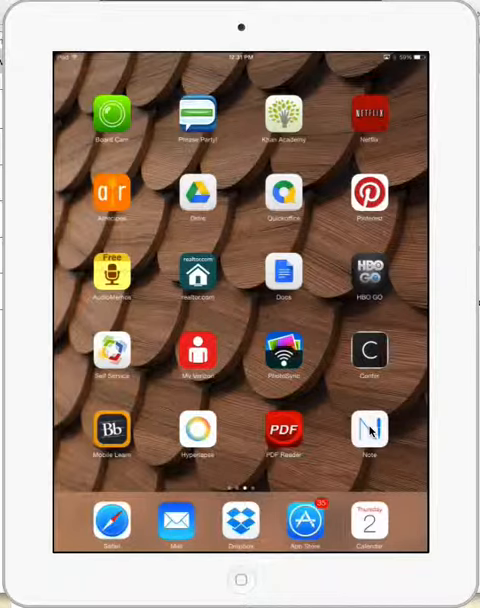
click(372, 432)
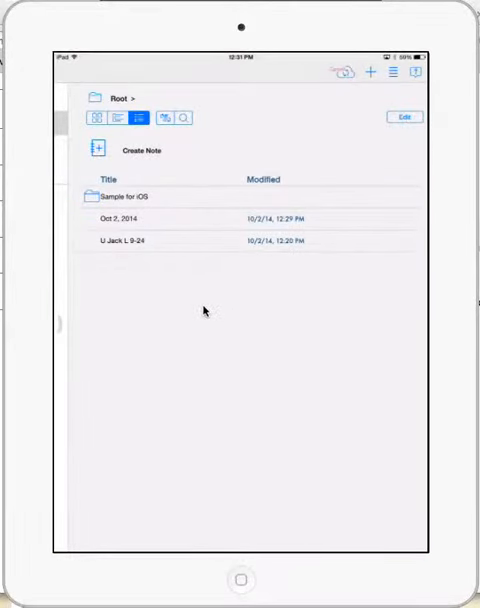
mouse_move(184, 252)
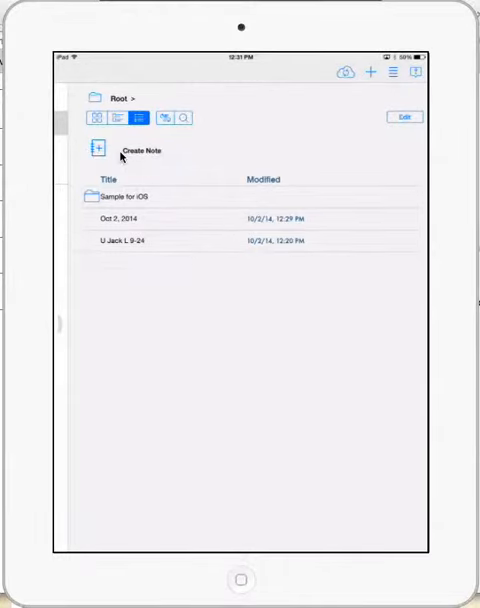
click(94, 152)
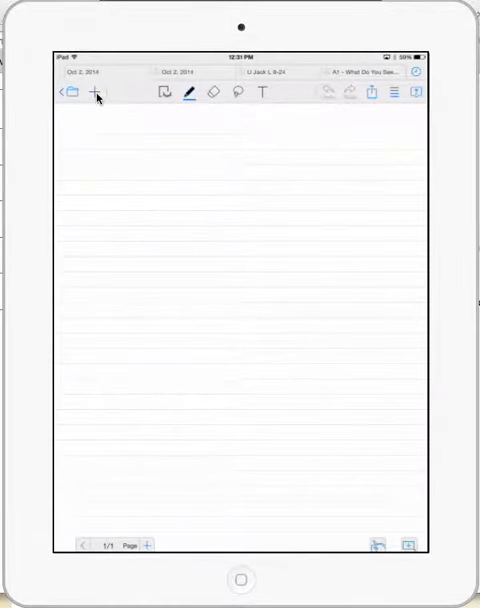
- Choose Add Photo from Camera in the note's add menu
click(94, 96)
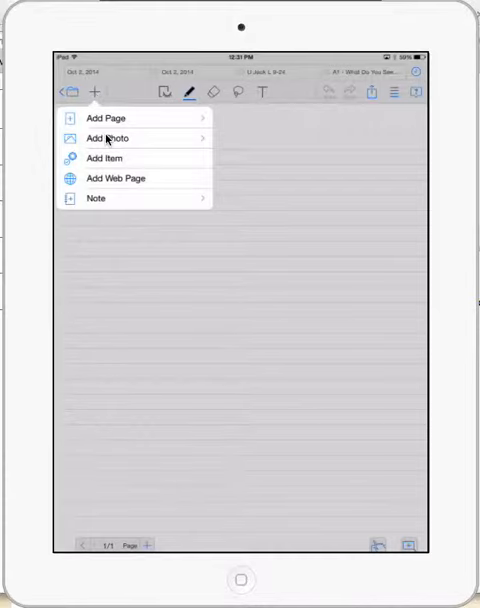
click(110, 138)
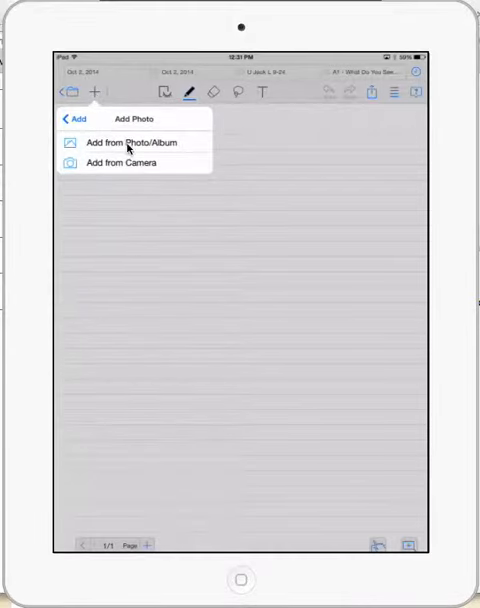
click(128, 170)
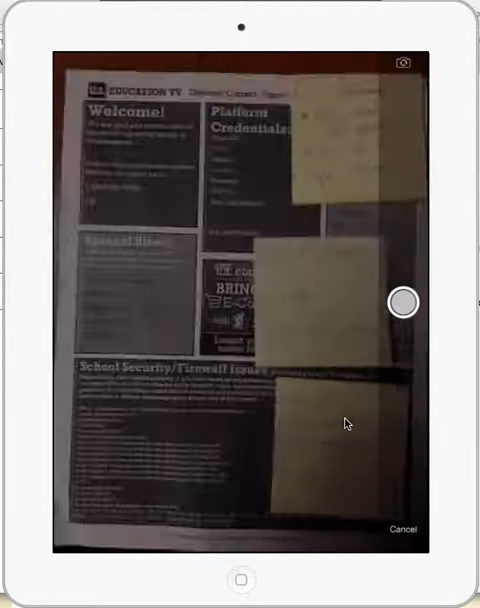
- Capture the printed flyer and insert it at Normal resolution
click(404, 302)
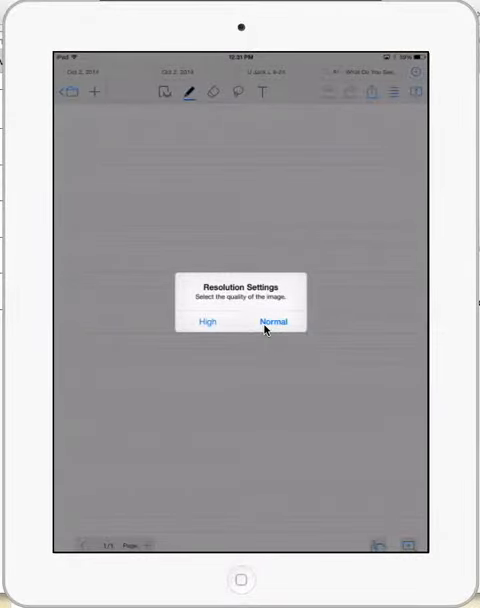
click(276, 322)
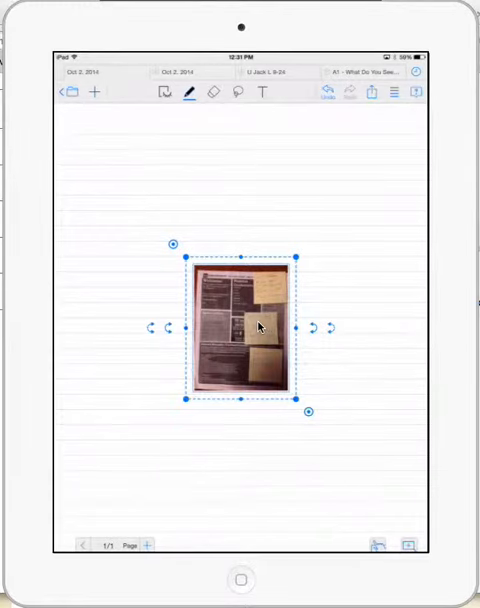